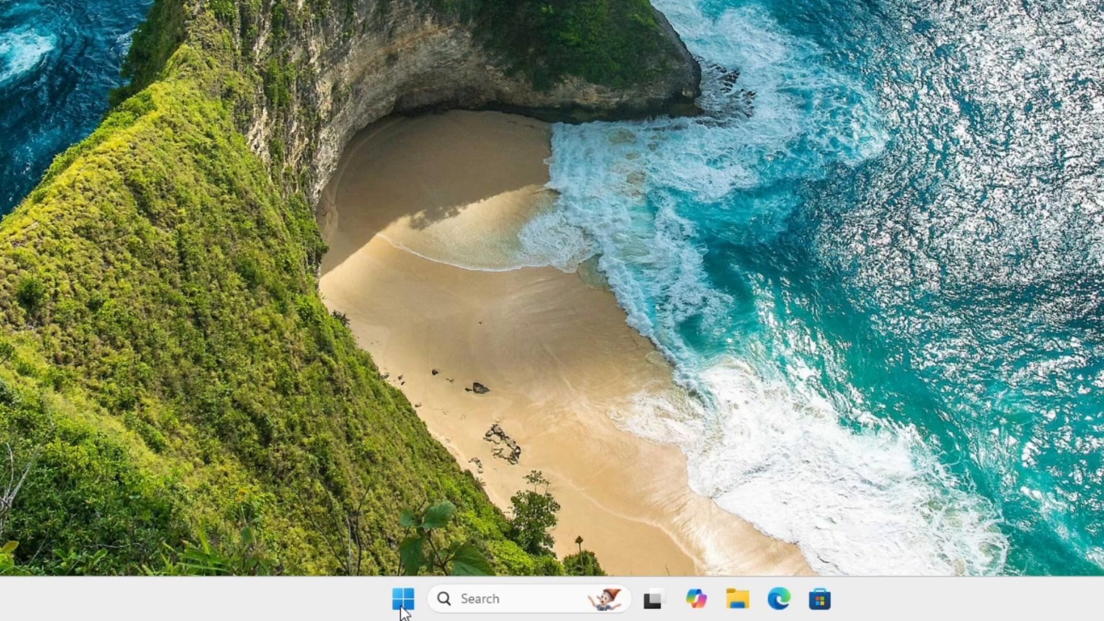
Restart the computer from the Start menu's Power options.
{"action": "left_click", "coordinate": [402, 599]}
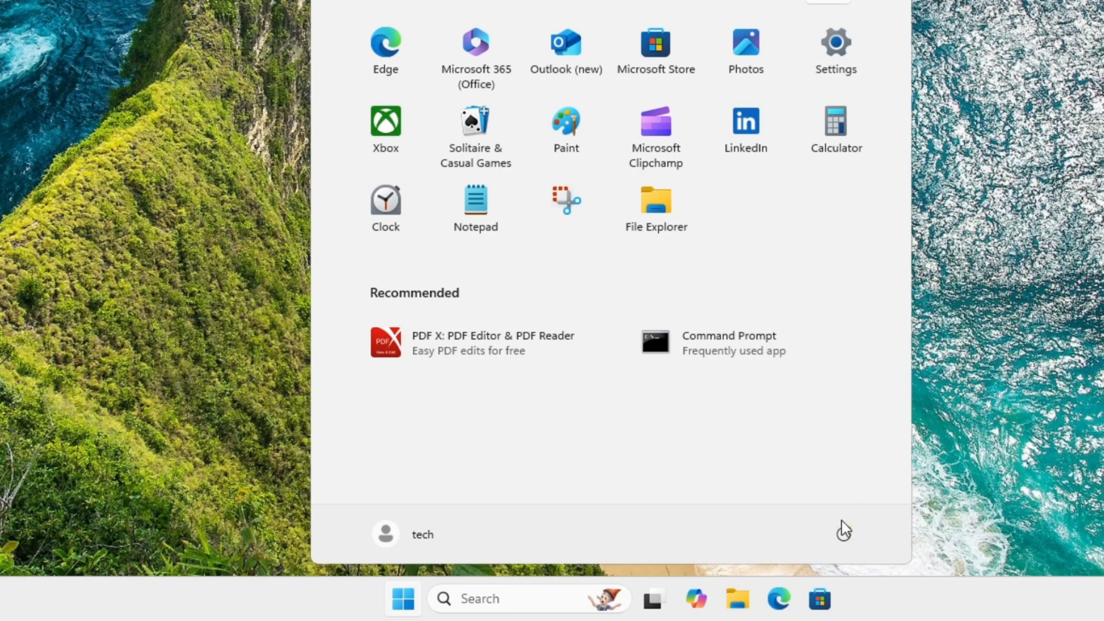
{"action": "left_click", "coordinate": [841, 533]}
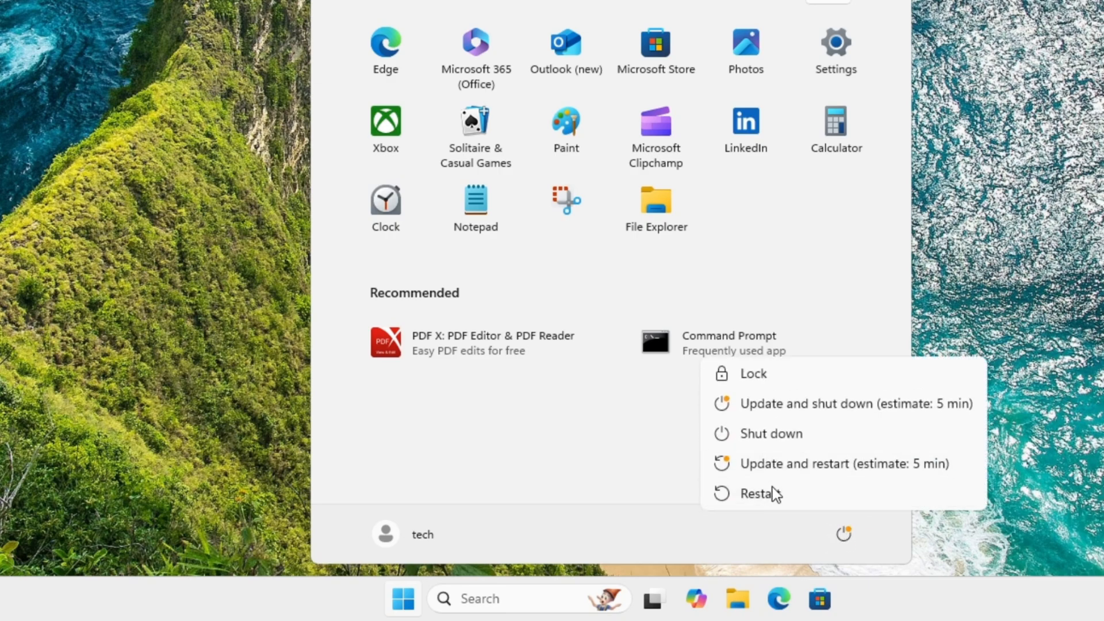
{"action": "left_click", "coordinate": [759, 493]}
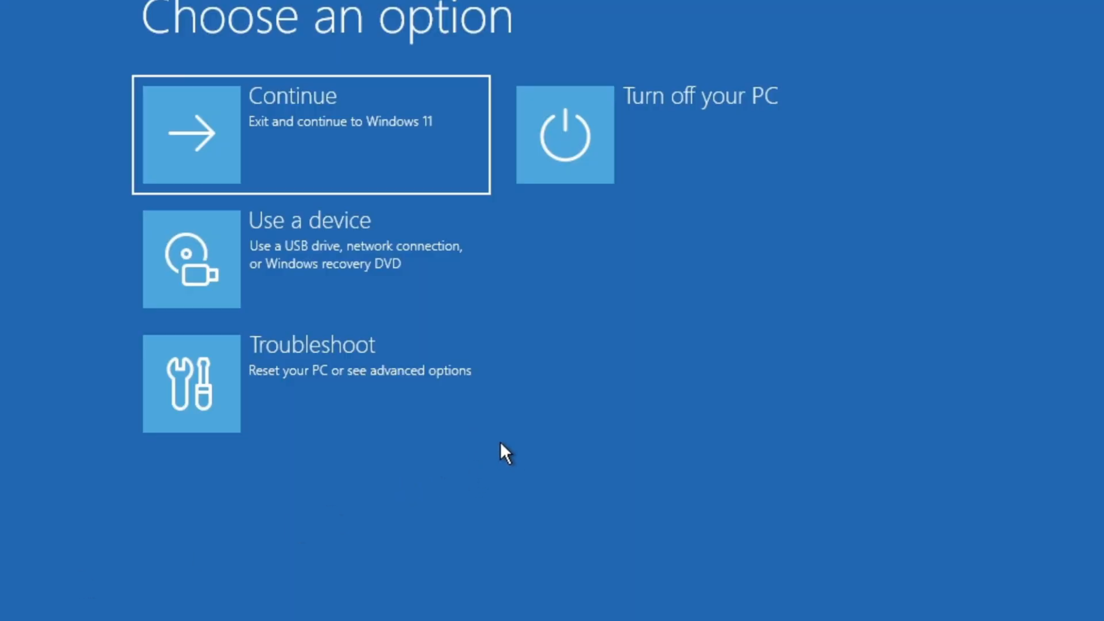
{"action": "mouse_move", "coordinate": [493, 444]}
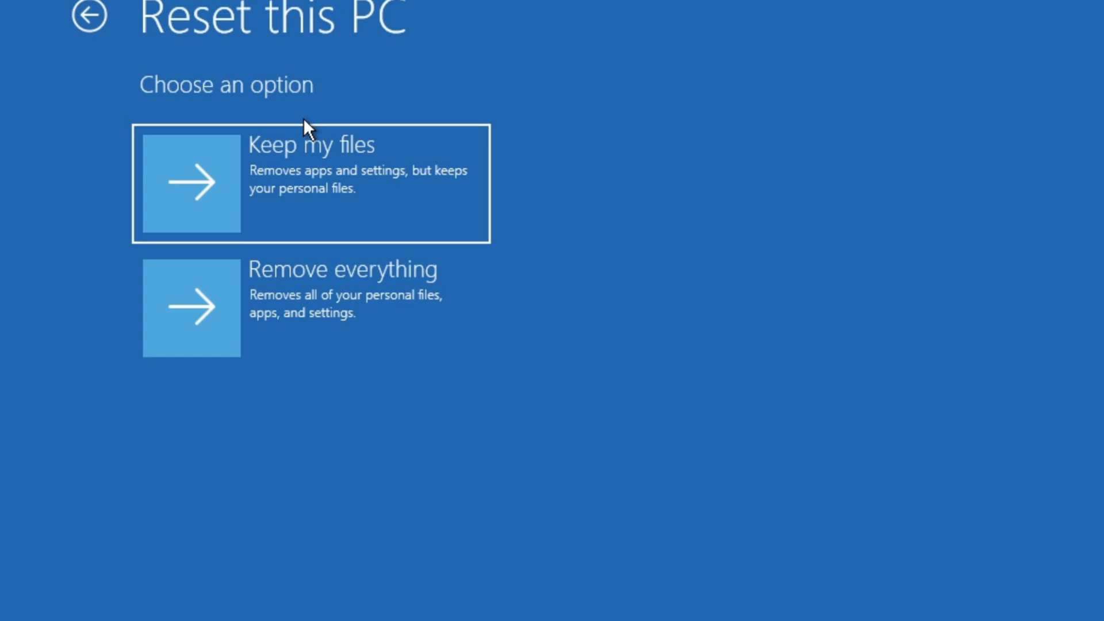
{"action": "mouse_move", "coordinate": [362, 327]}
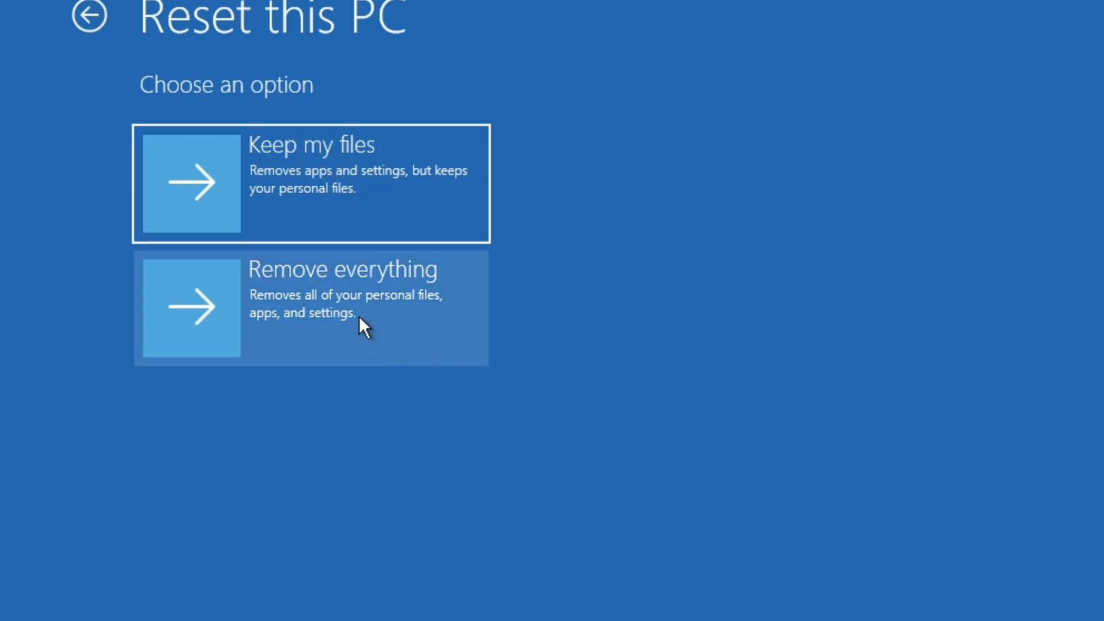
Choose Remove everything in the Reset this PC flow.
{"action": "left_click", "coordinate": [310, 308]}
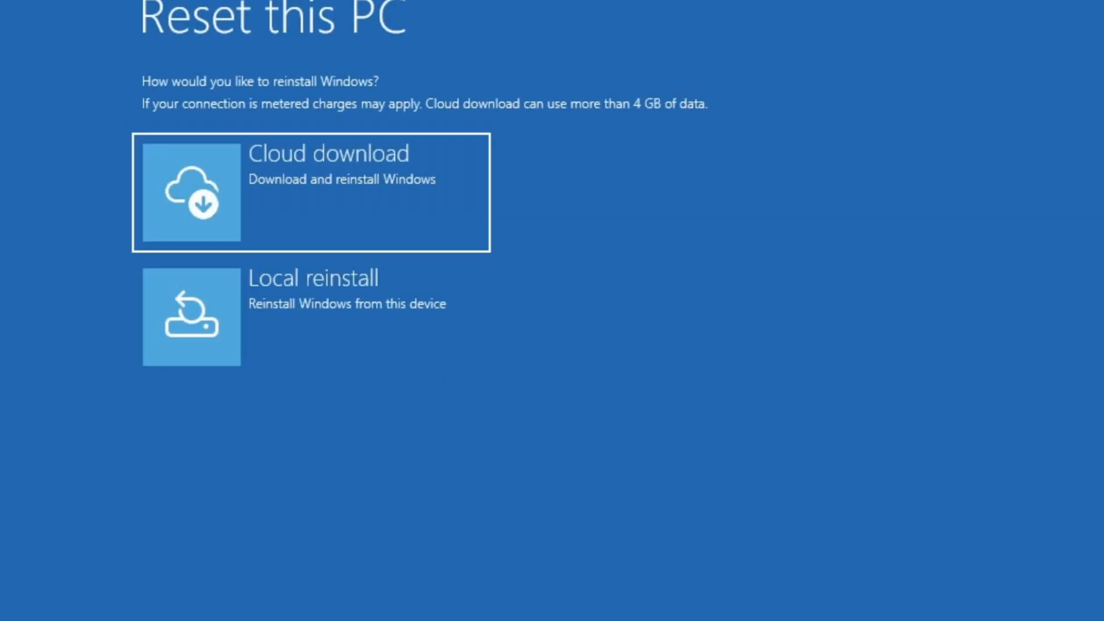
{"action": "mouse_move", "coordinate": [333, 494]}
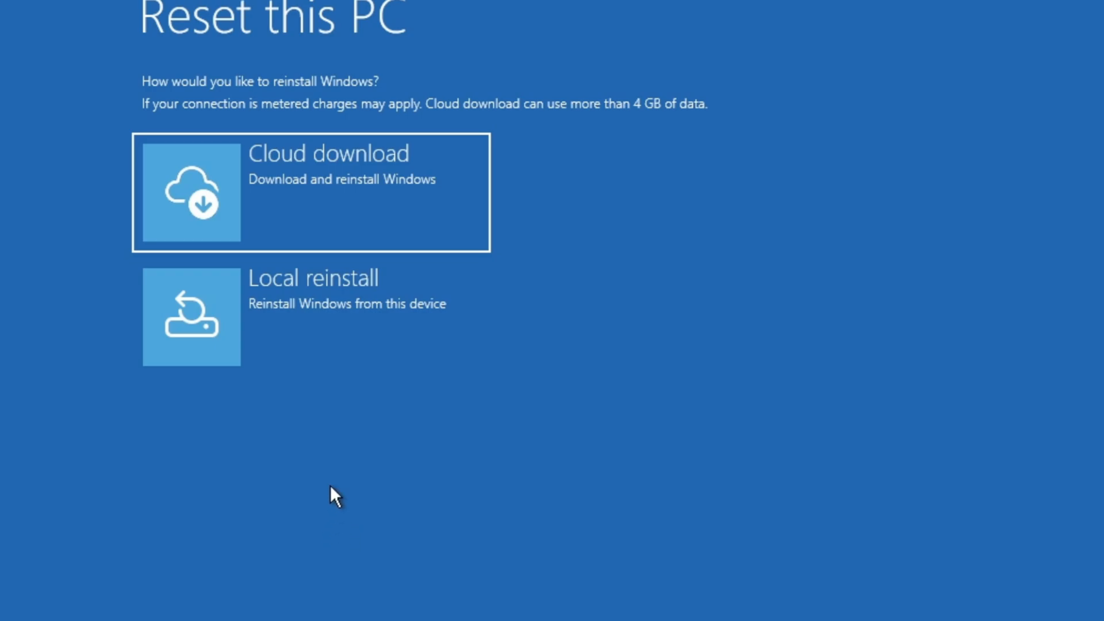
{"action": "mouse_move", "coordinate": [457, 330]}
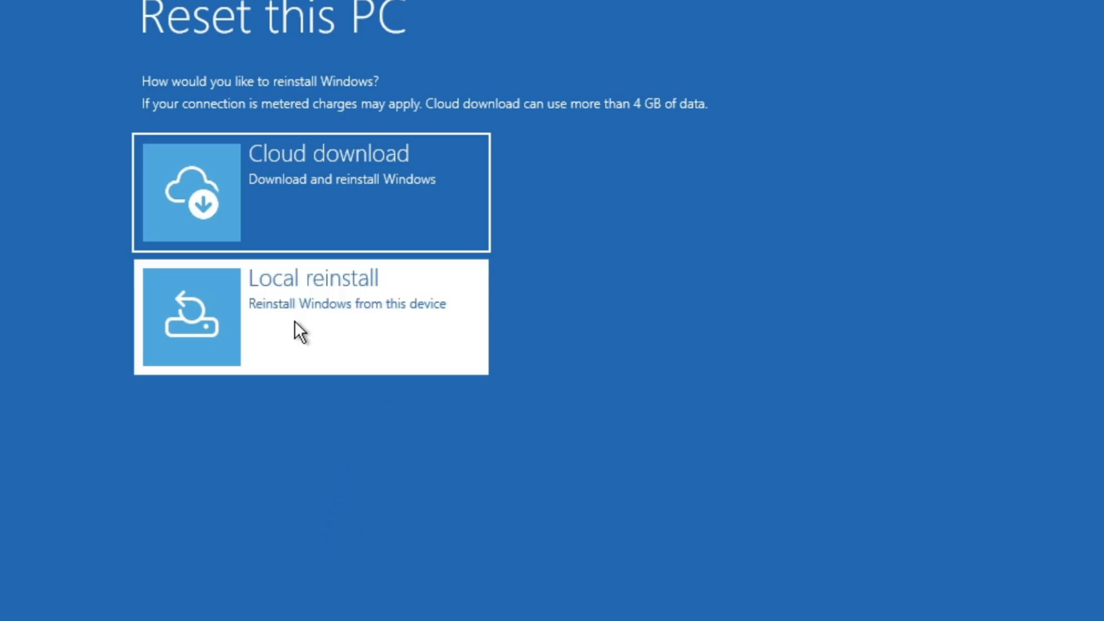
Choose Local reinstall, then Fully clean the drive.
{"action": "left_click", "coordinate": [311, 315]}
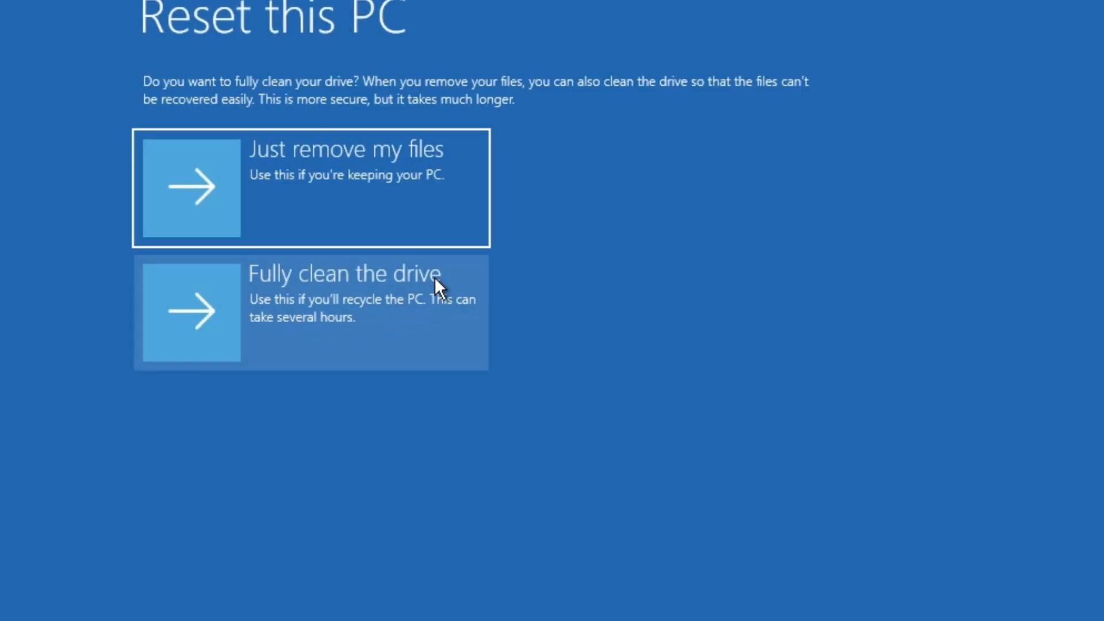
{"action": "mouse_move", "coordinate": [417, 236]}
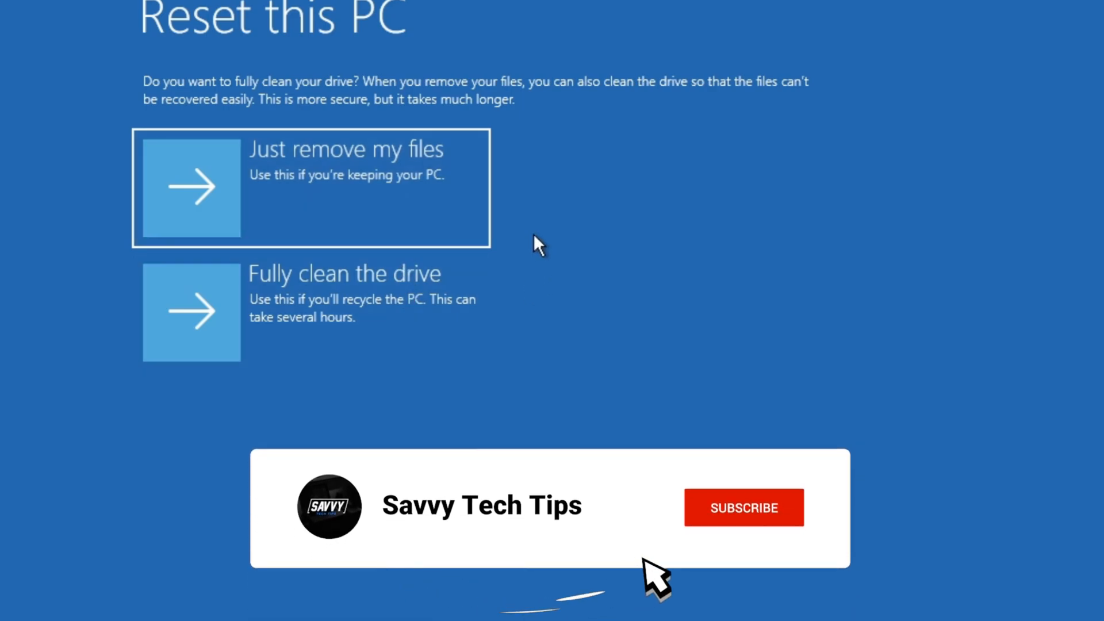
{"action": "left_click", "coordinate": [743, 507]}
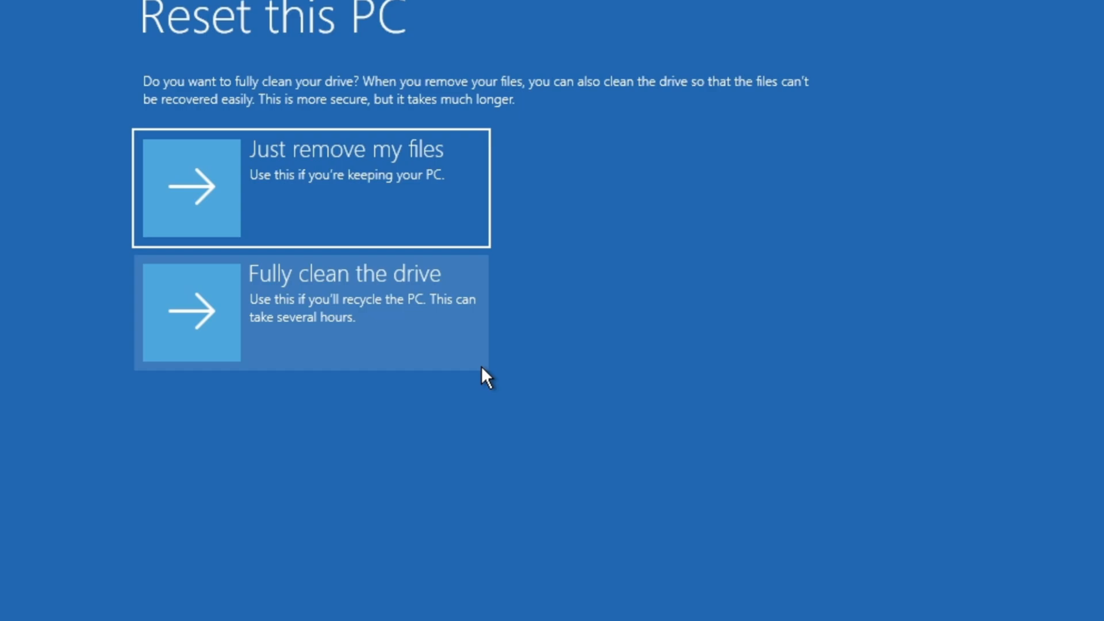
{"action": "mouse_move", "coordinate": [381, 169]}
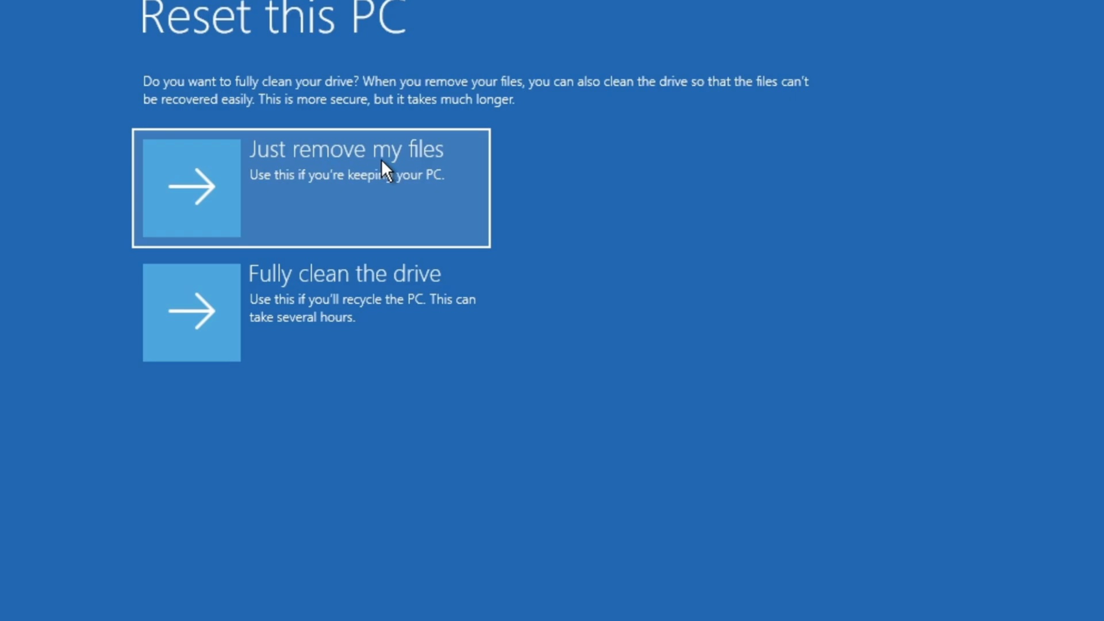
{"action": "mouse_move", "coordinate": [352, 296]}
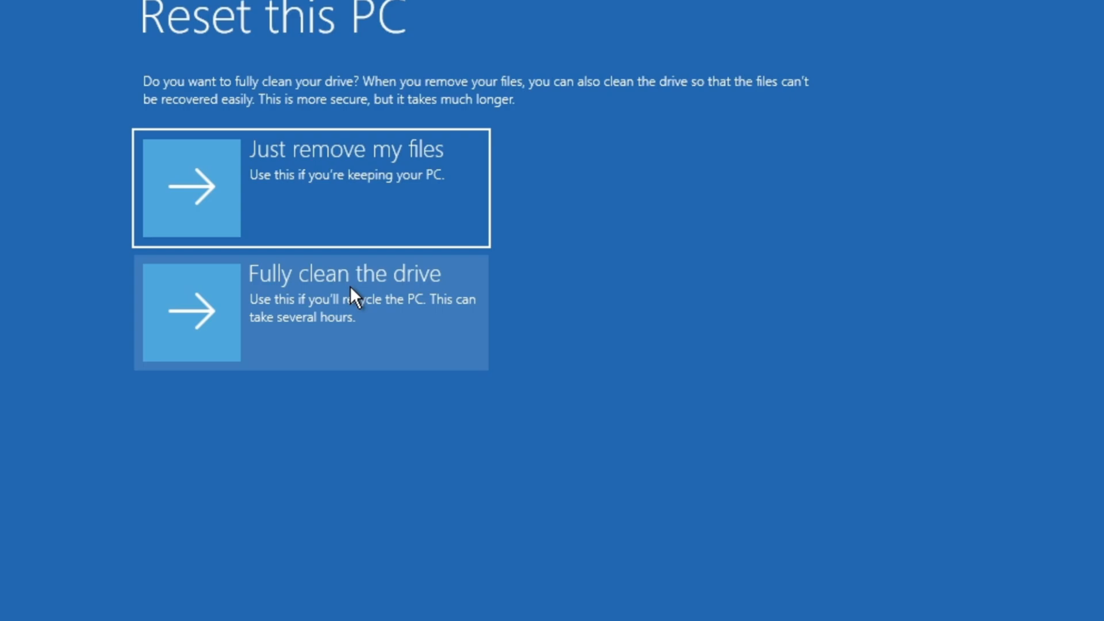
{"action": "mouse_move", "coordinate": [438, 346]}
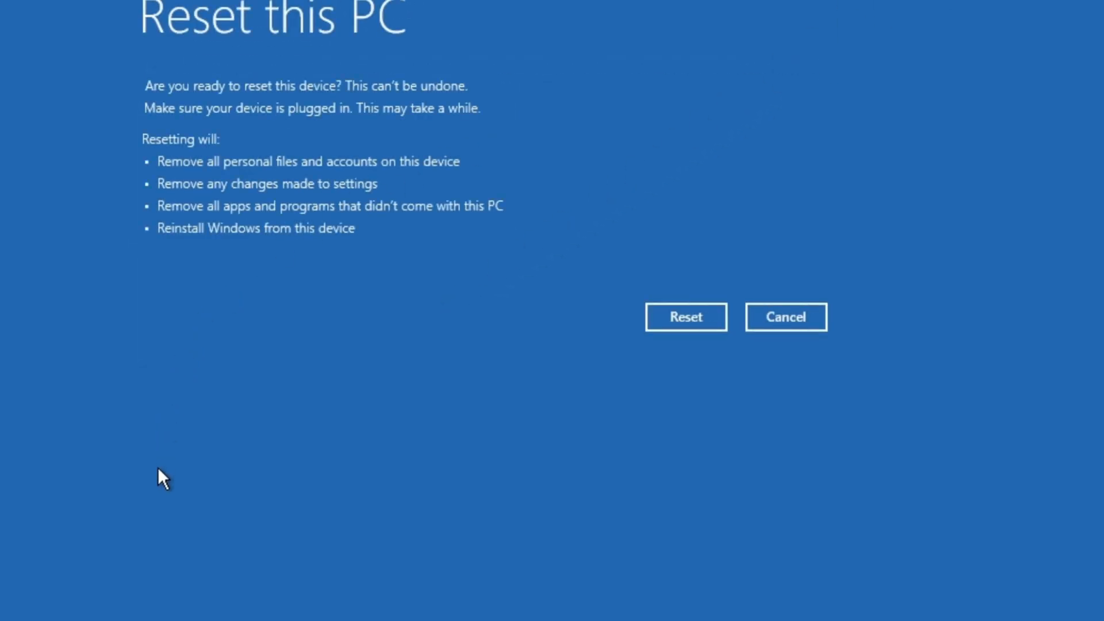
{"action": "mouse_move", "coordinate": [680, 564]}
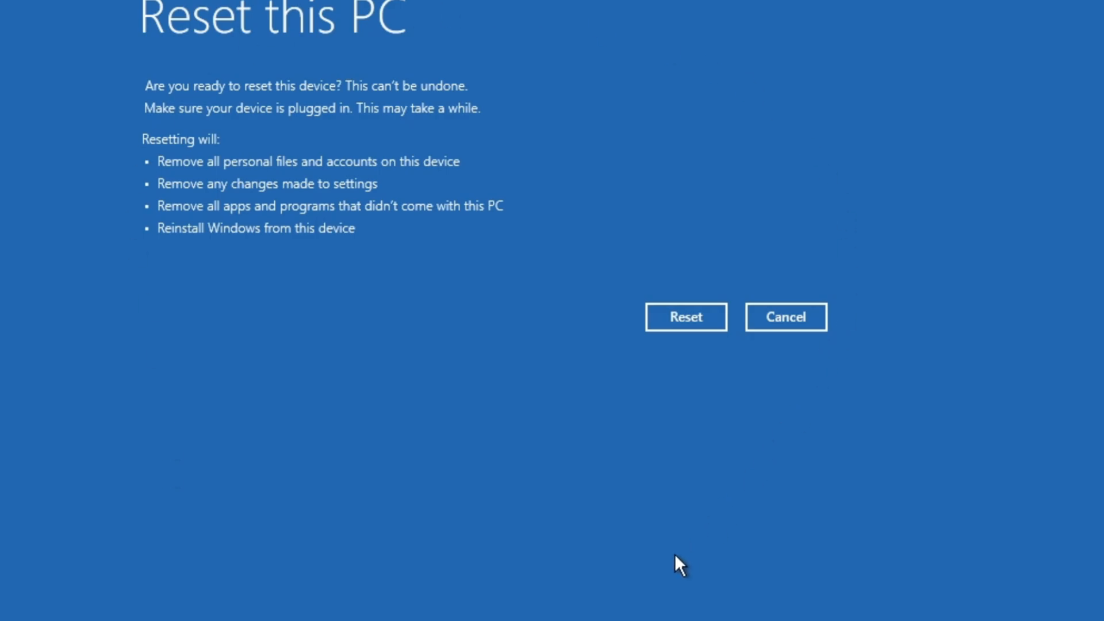
{"action": "mouse_move", "coordinate": [569, 423]}
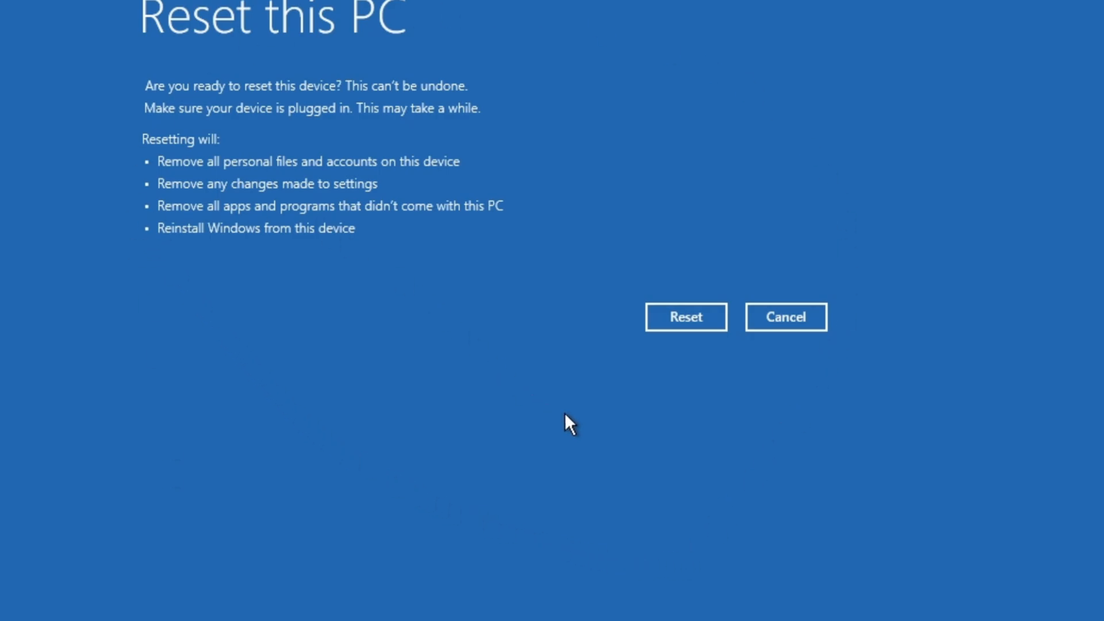
{"action": "mouse_move", "coordinate": [733, 512]}
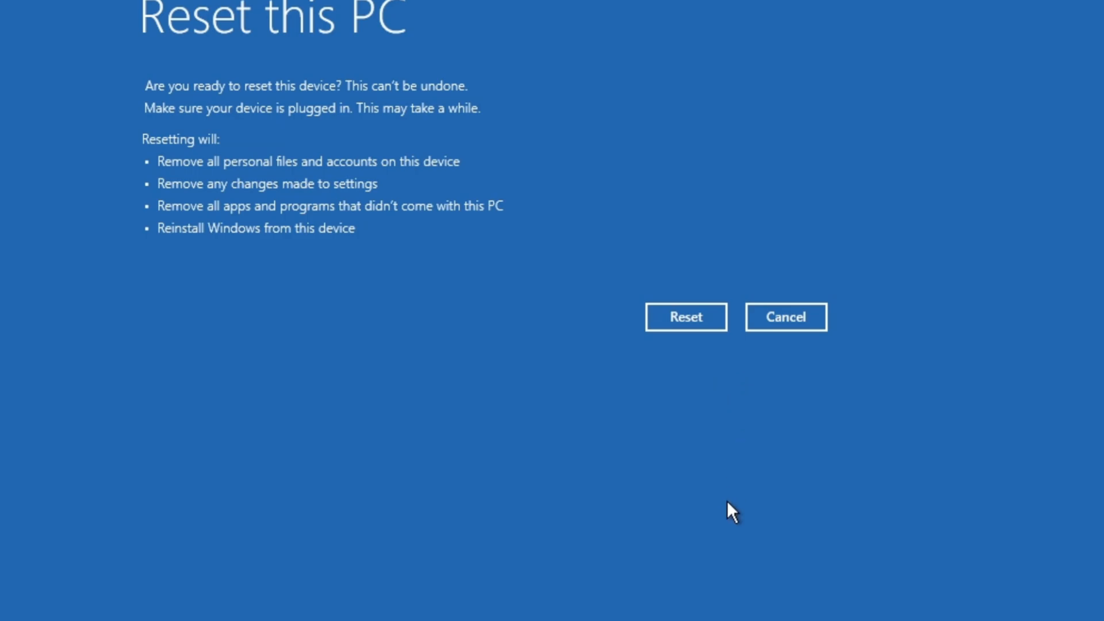
{"action": "mouse_move", "coordinate": [726, 553]}
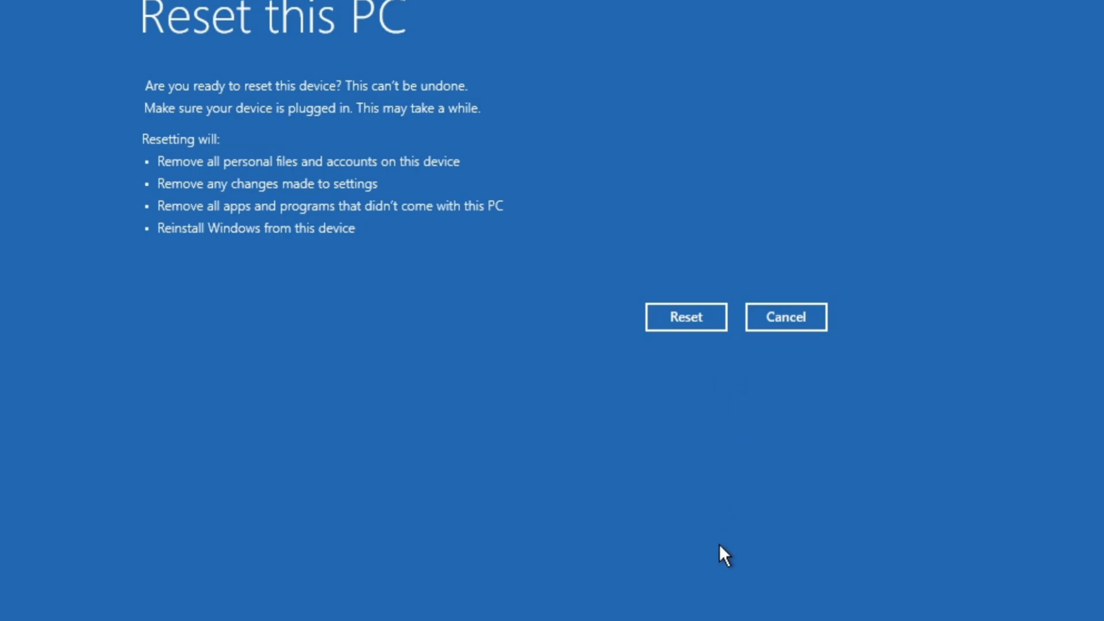